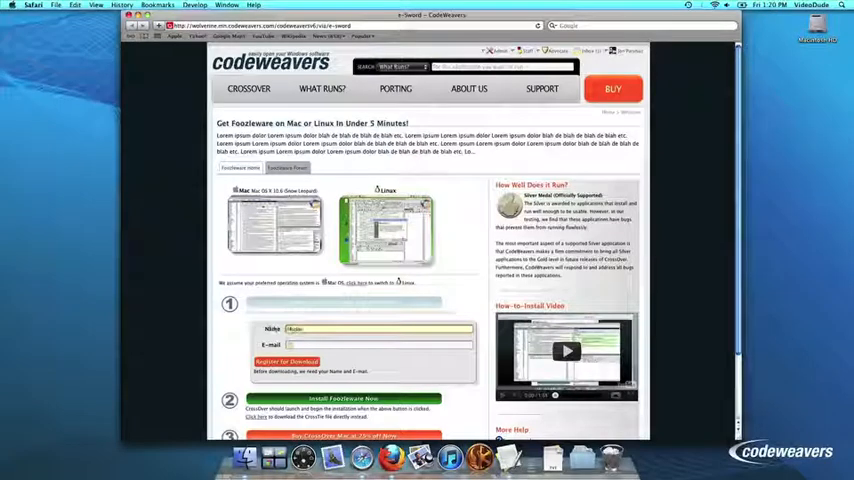
pyautogui.write('Marketing')
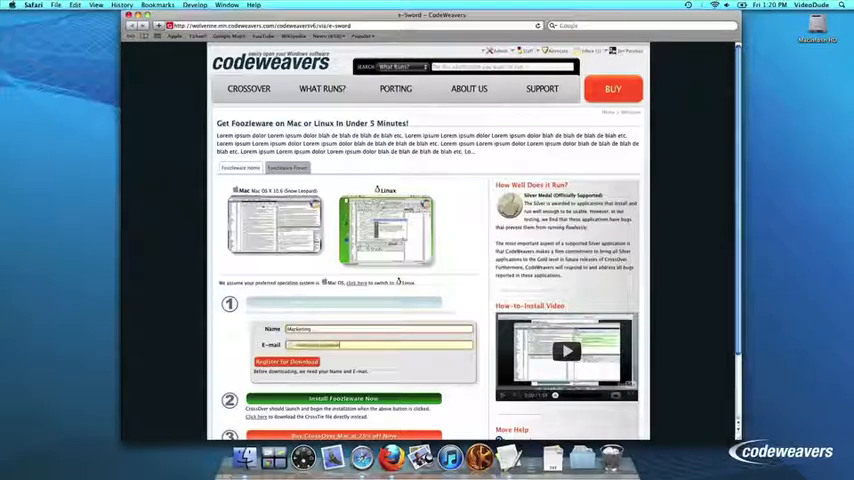
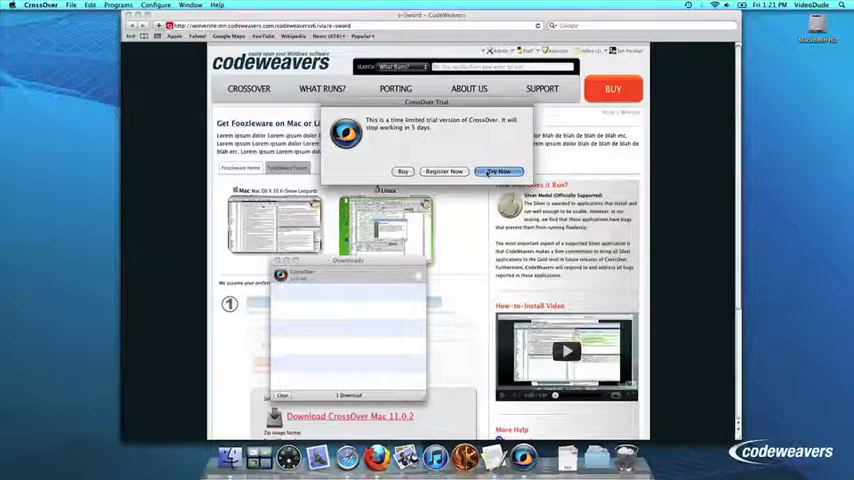
# - Continue with the CrossOver trial via Try Now and start the Minute Menu Kids CrossOver install
pyautogui.click(500, 172)
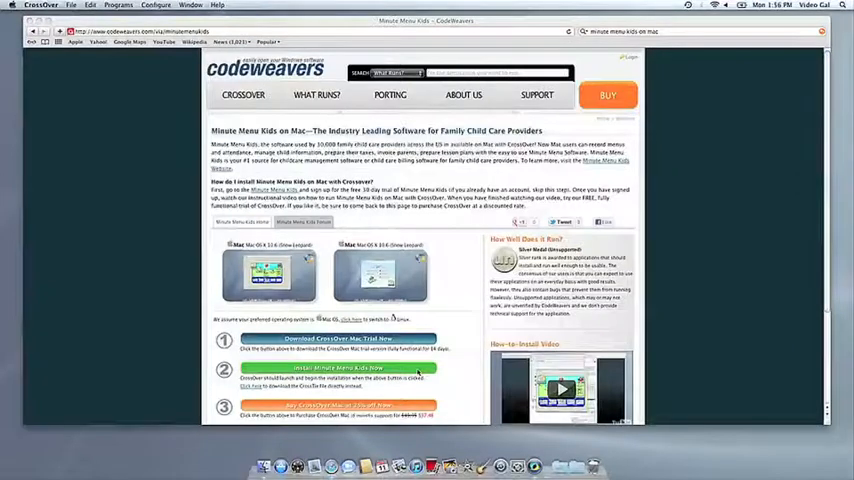
pyautogui.click(336, 368)
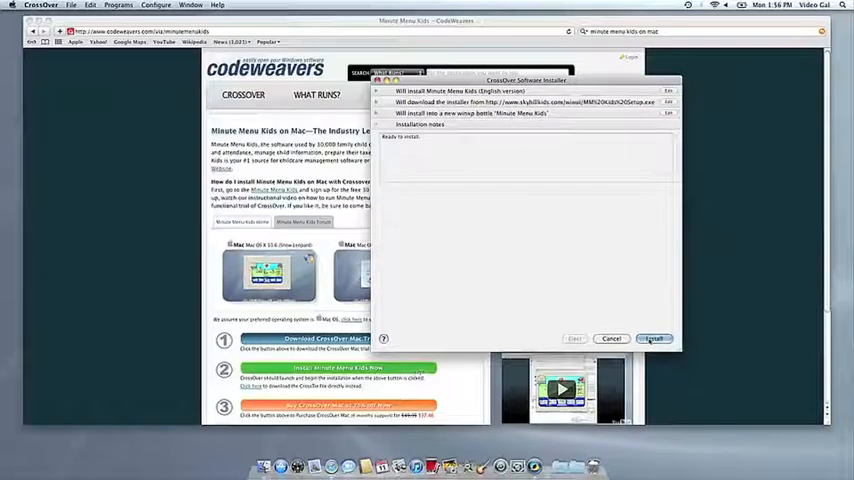
# - Install Minute Menu Kids to the default destination and acknowledge its welcome notice
pyautogui.click(654, 338)
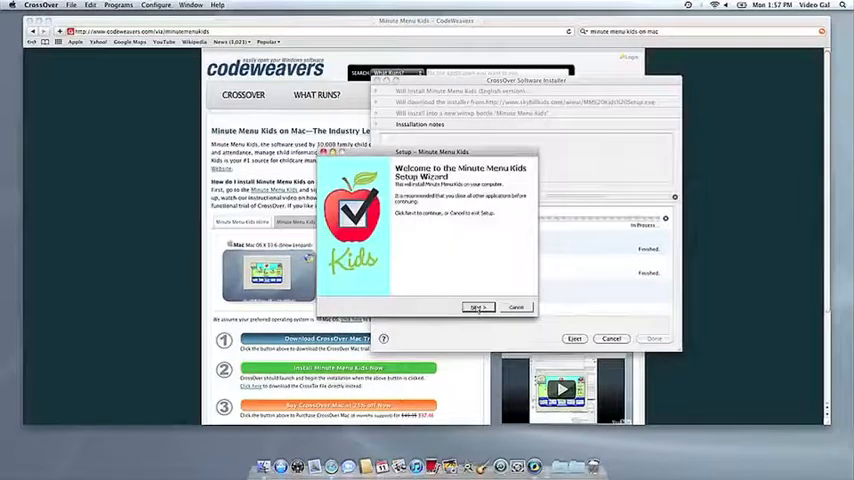
pyautogui.click(478, 308)
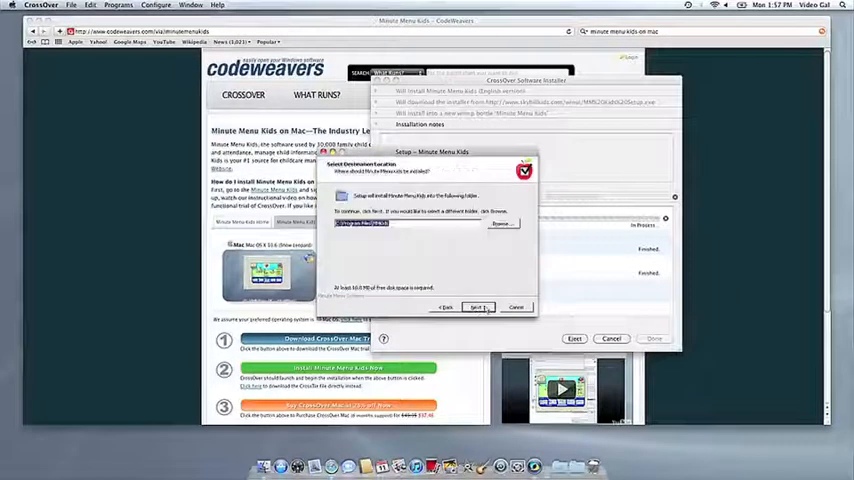
pyautogui.click(478, 308)
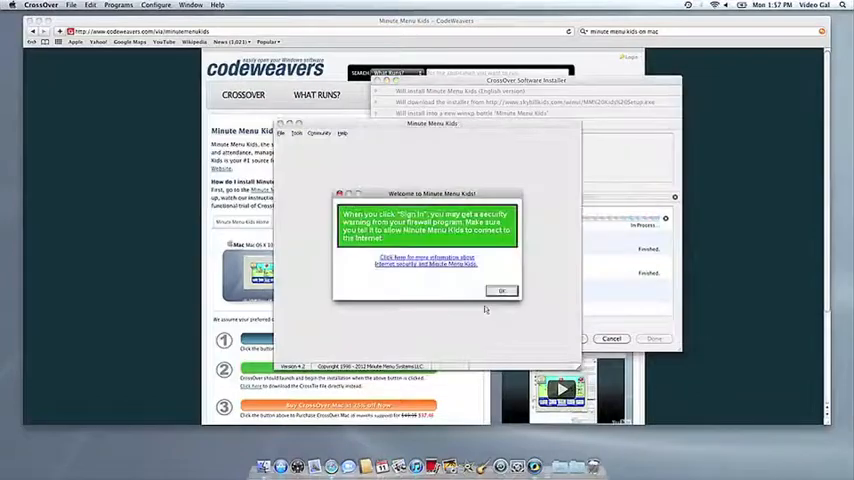
pyautogui.click(502, 292)
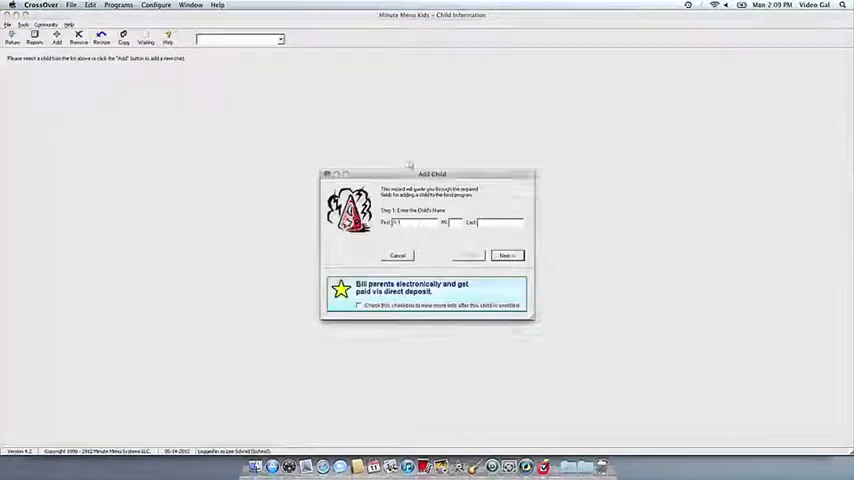
# - Advance past the child name, number and birthdate steps to the Check Any That Apply checklist
pyautogui.click(508, 256)
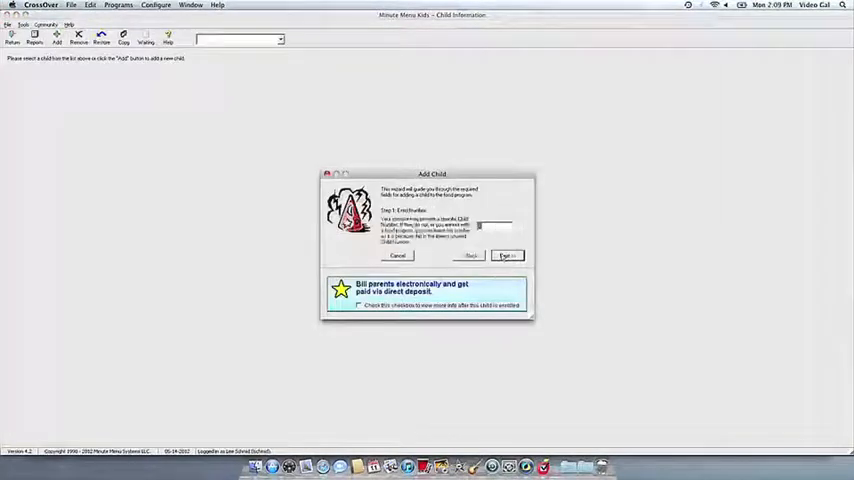
pyautogui.click(508, 256)
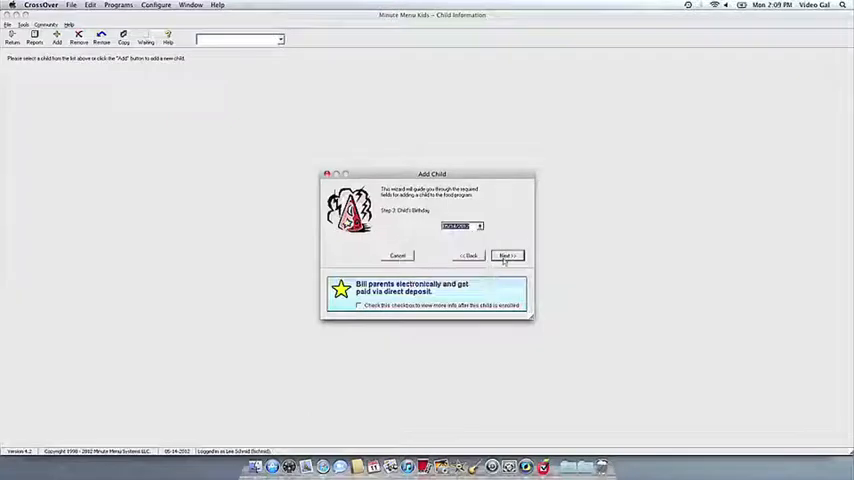
pyautogui.click(508, 256)
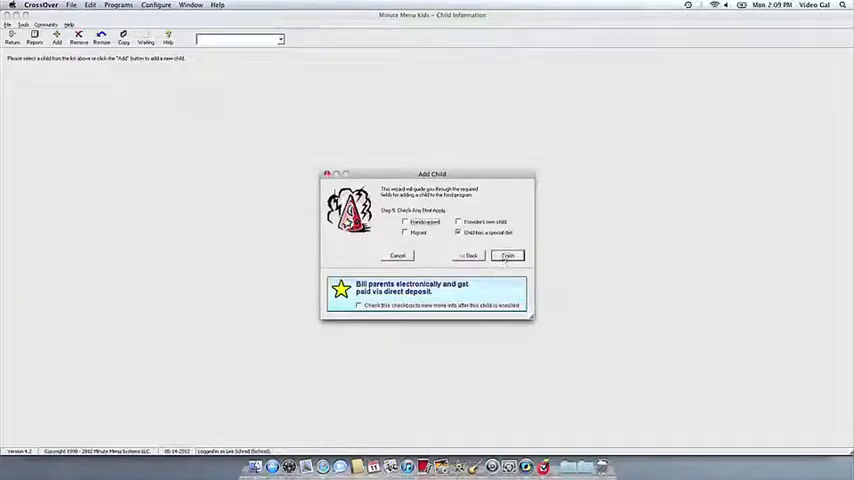